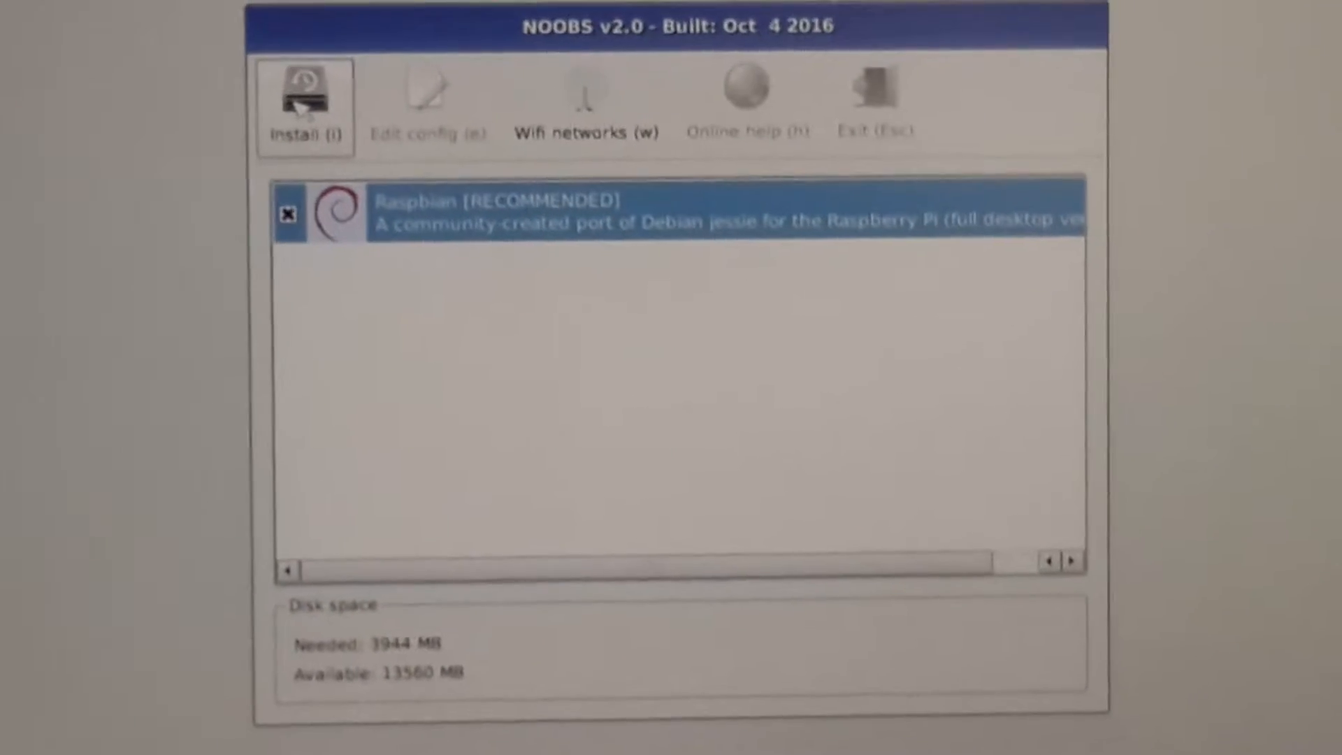
Begin the Raspbian install from NOOBS, bringing up the SD card overwrite warning.
{"action": "left_click", "coordinate": [304, 105]}
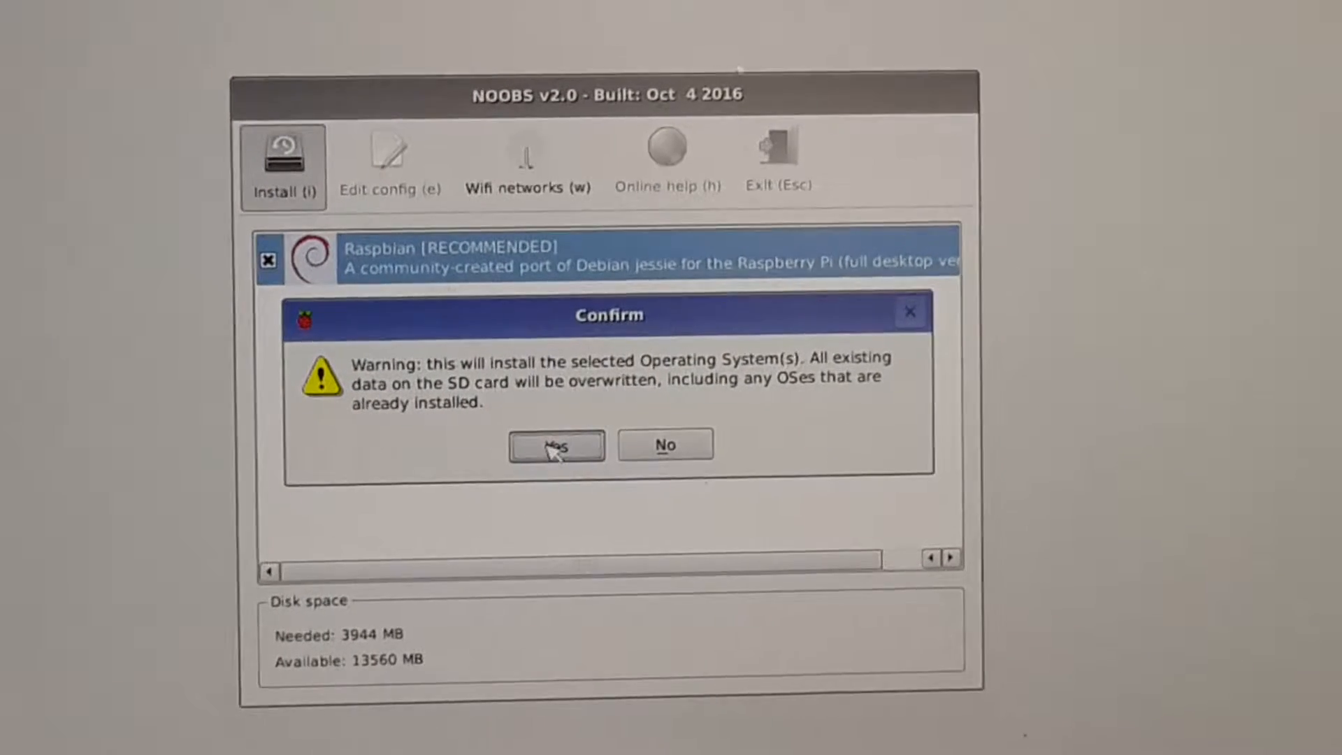
{"action": "left_click", "coordinate": [556, 445]}
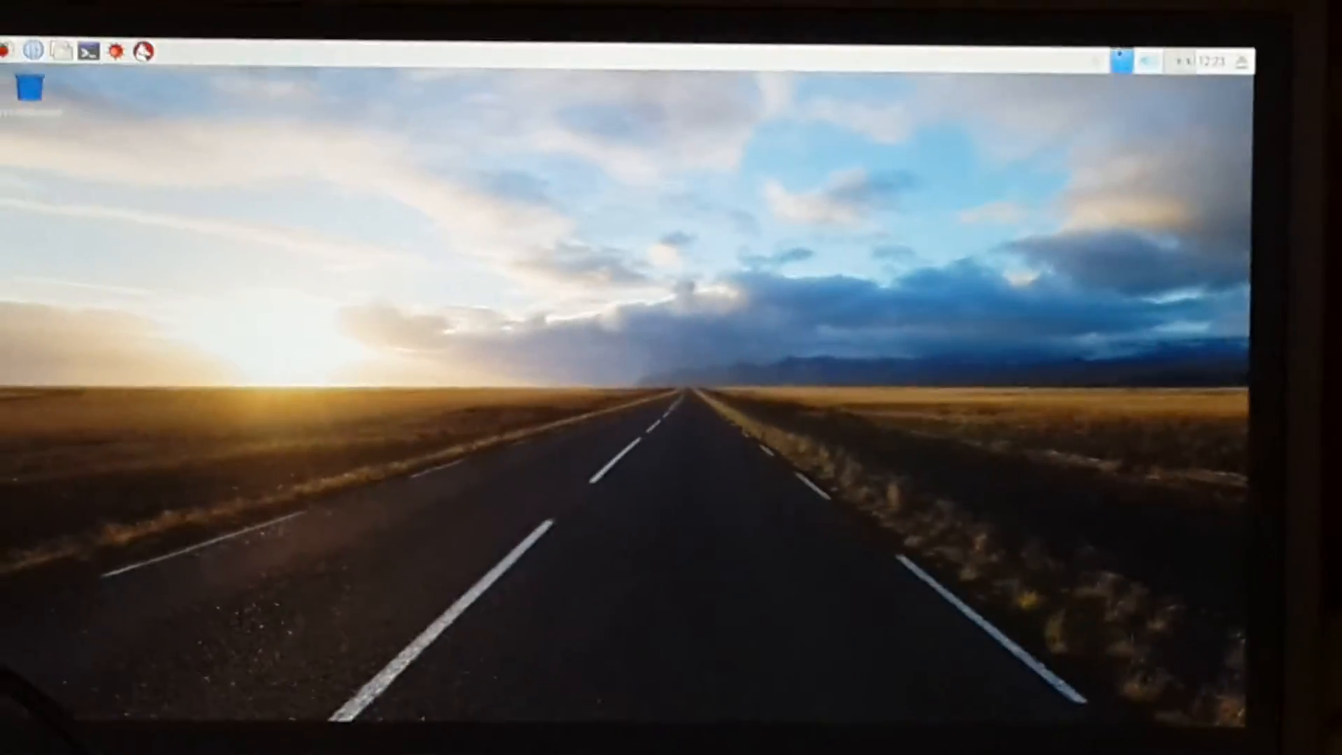
Launch Chromium from the globe icon in the Raspbian top taskbar.
{"action": "left_click", "coordinate": [1223, 34]}
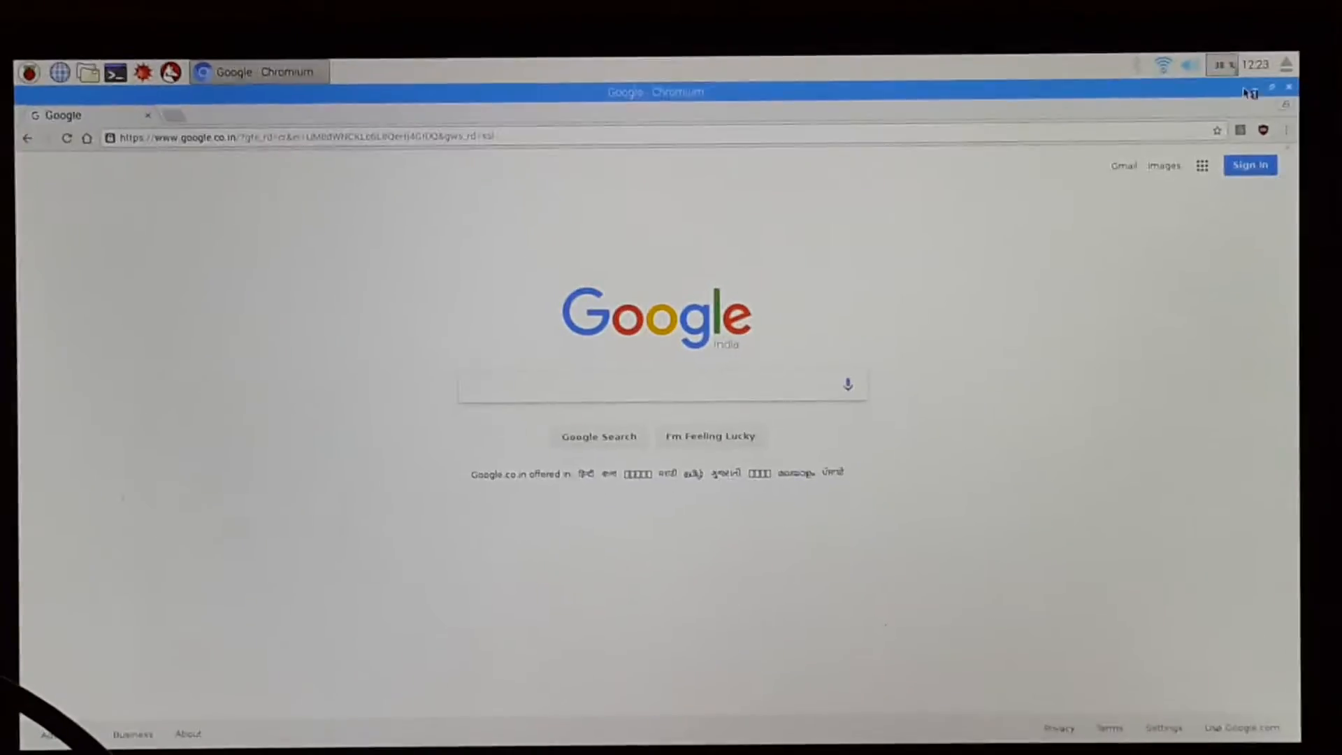
Close the Chromium window showing Google's homepage.
{"action": "left_click", "coordinate": [1273, 87]}
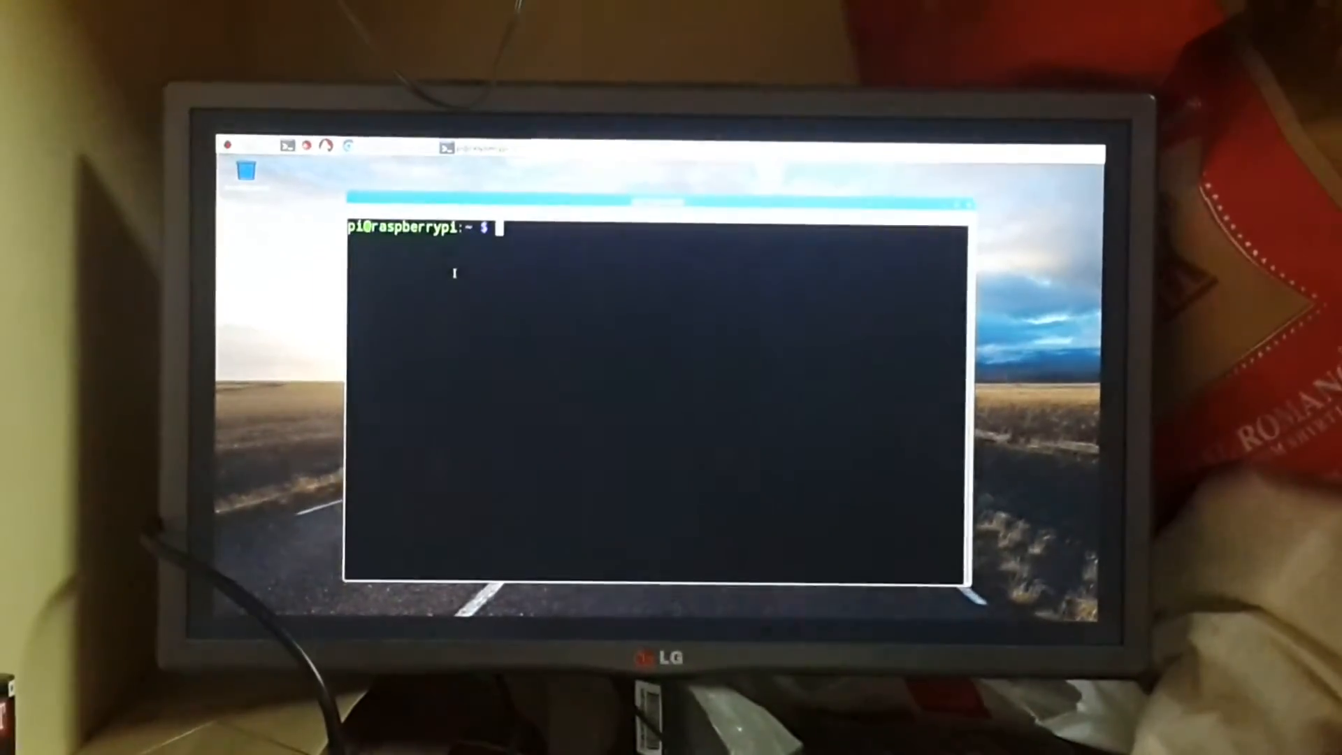
Enter 'uname -a' at the pi@raspberrypi terminal prompt.
{"action": "type", "text": "uname -a"}
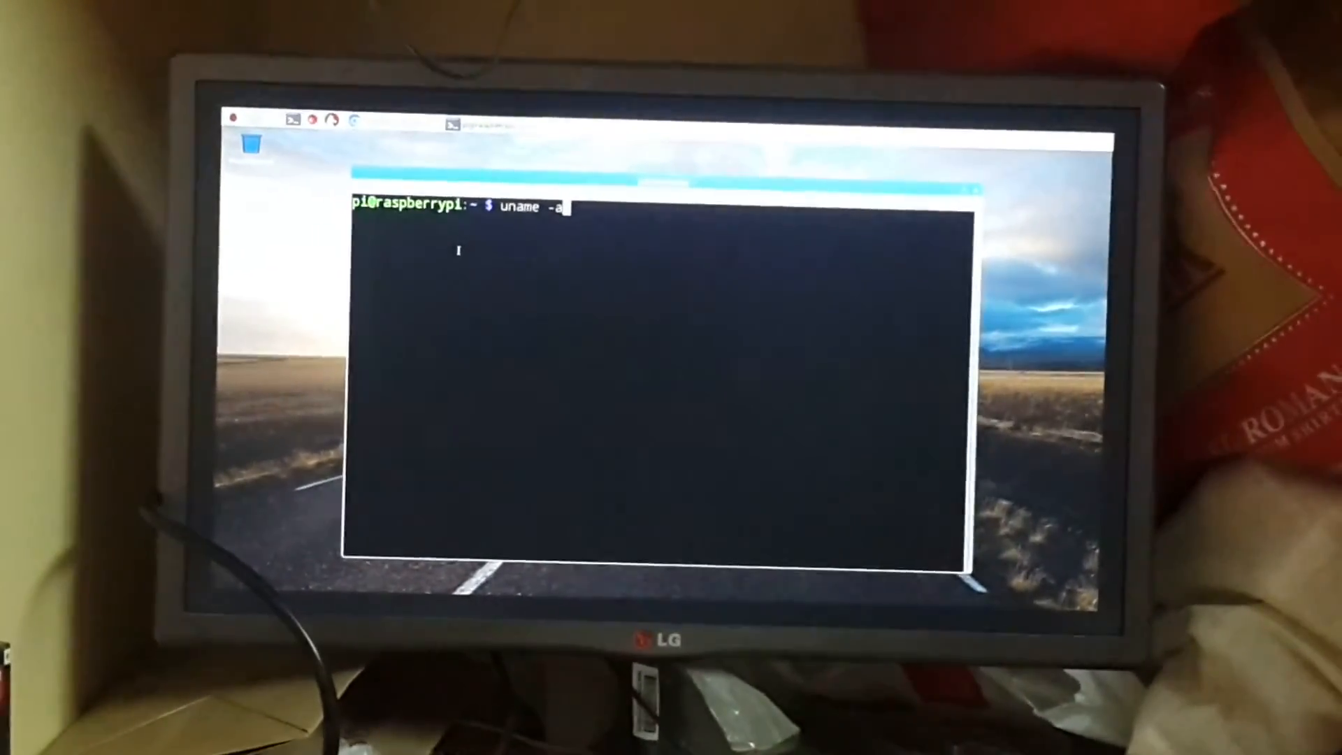